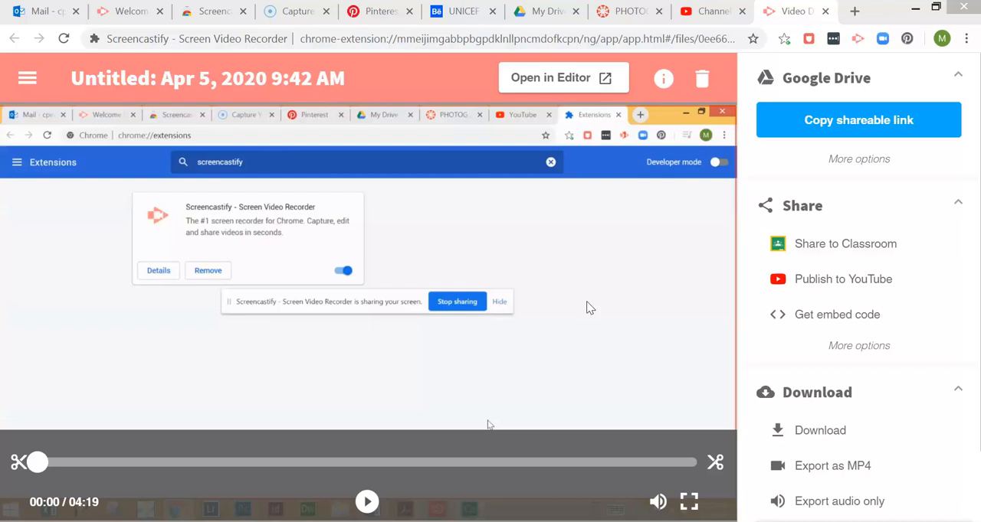
mouse_move(625, 296)
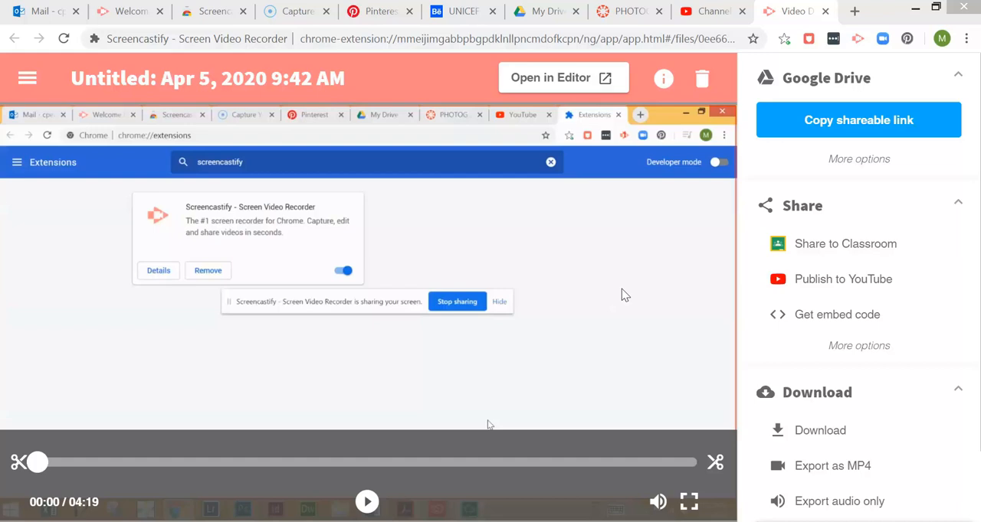
mouse_move(207, 314)
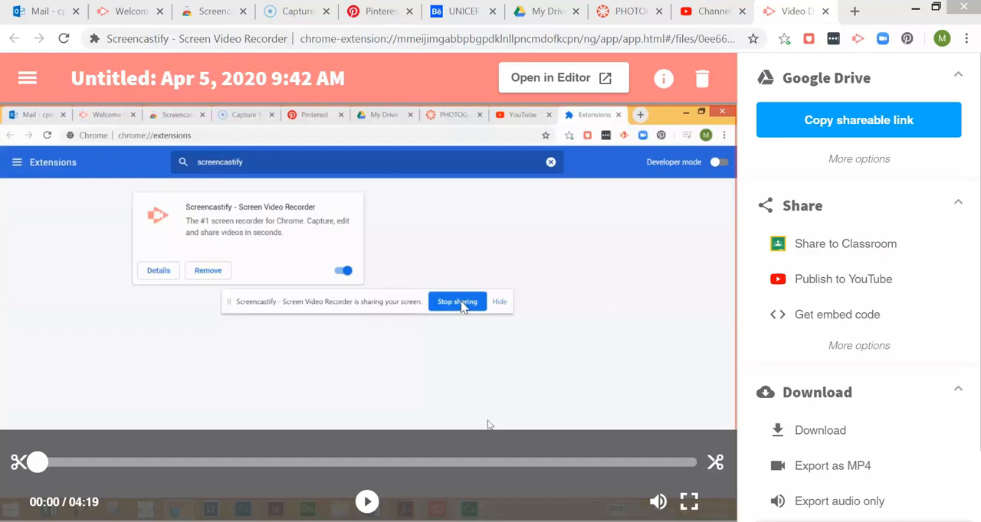
mouse_move(772, 76)
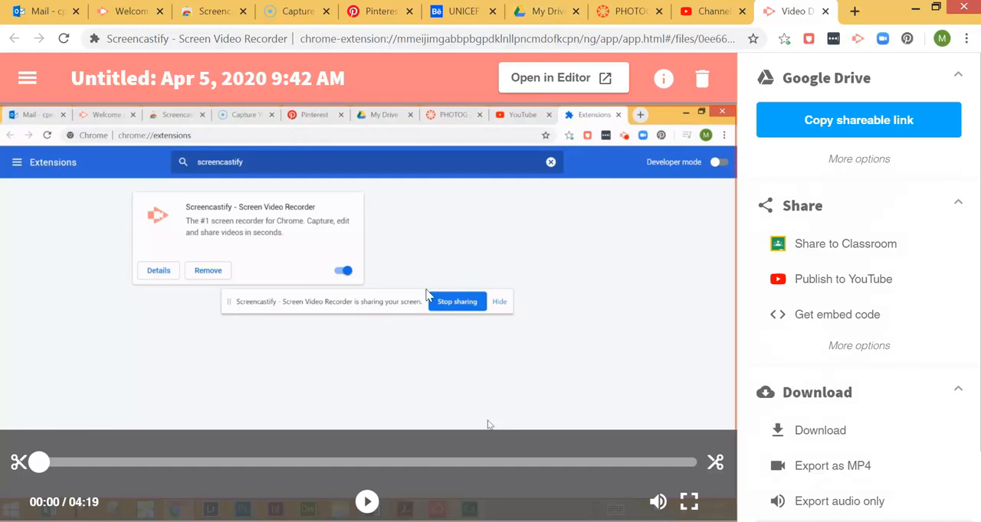
mouse_move(855, 129)
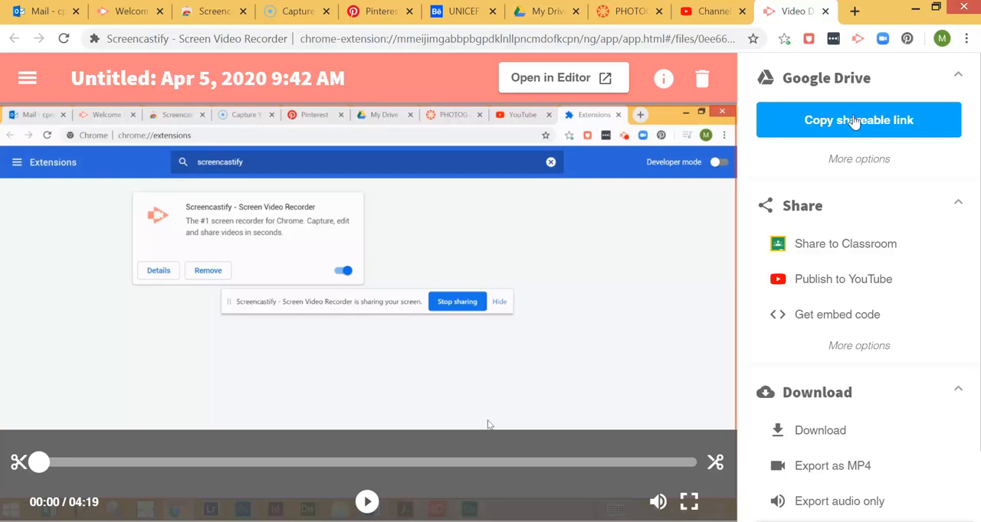
mouse_move(865, 279)
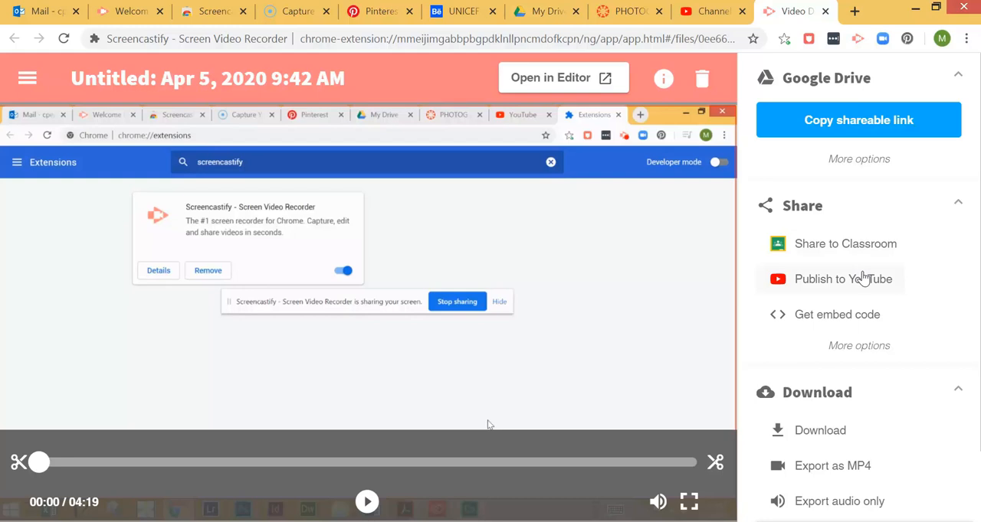
mouse_move(861, 279)
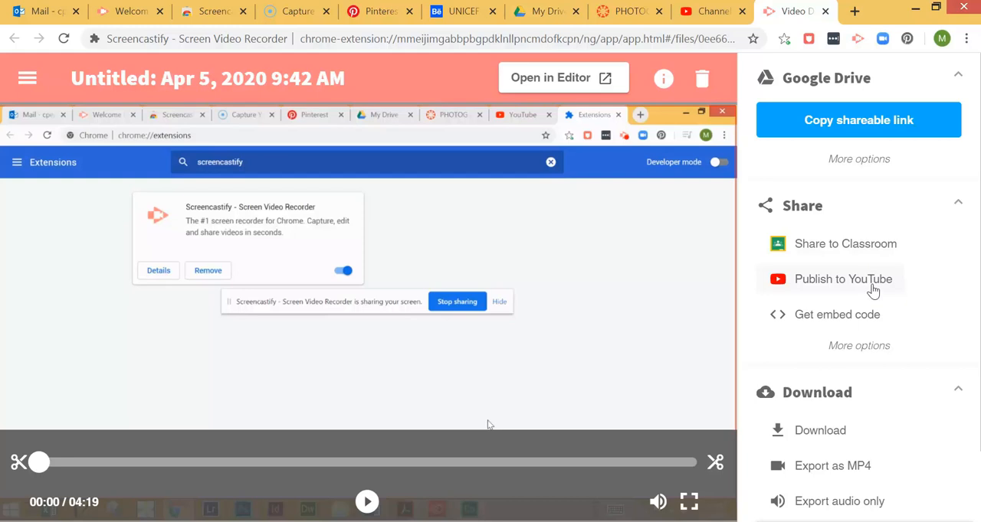
mouse_move(872, 285)
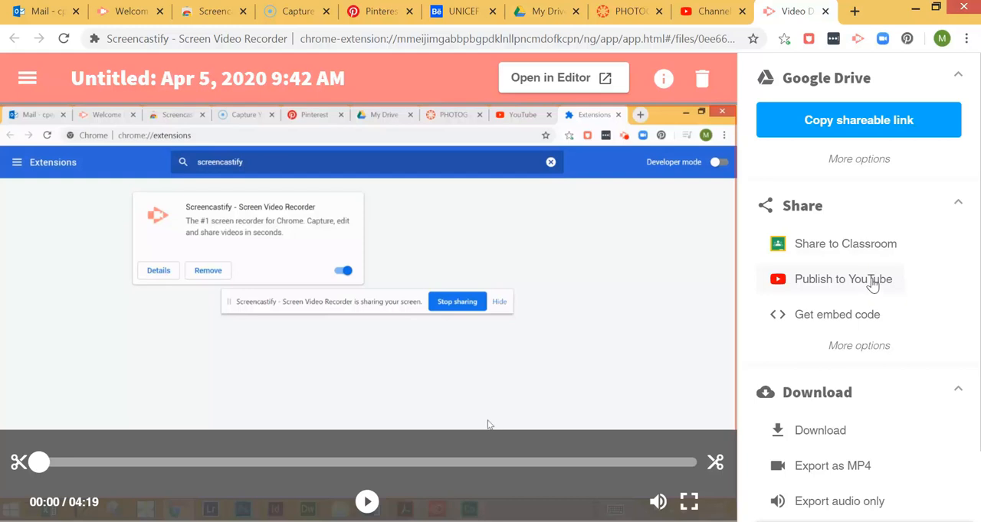
mouse_move(870, 282)
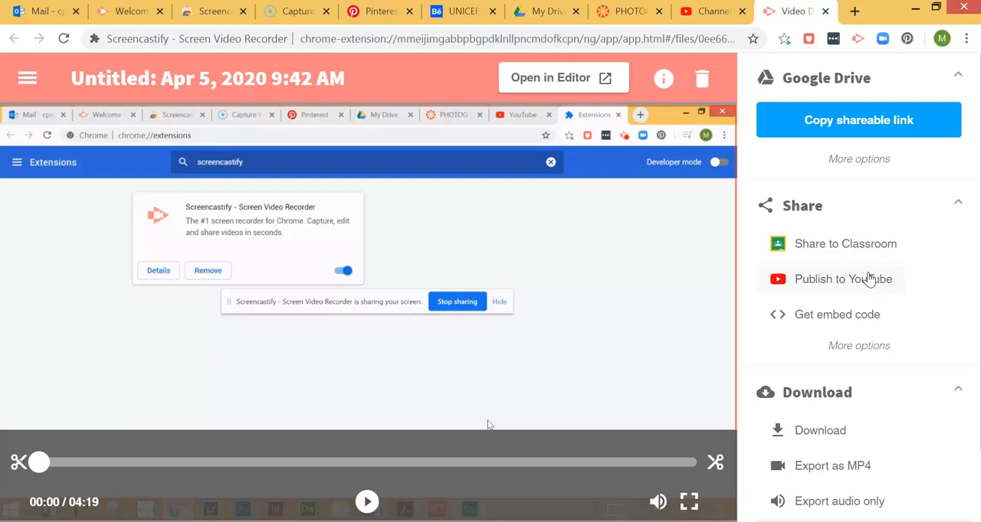
- Leave the Screencastify video page and switch to My Drive in Google Drive
scroll(down, 3)
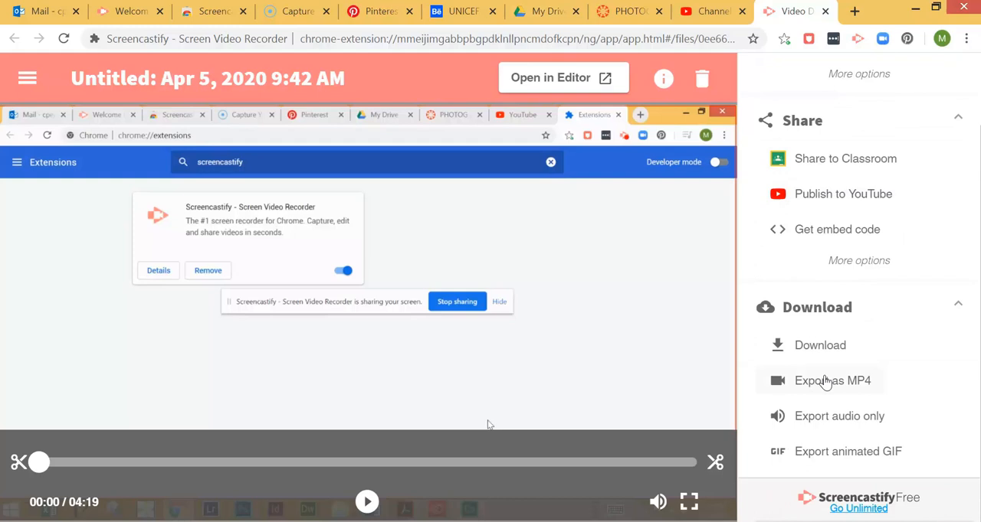
mouse_move(835, 398)
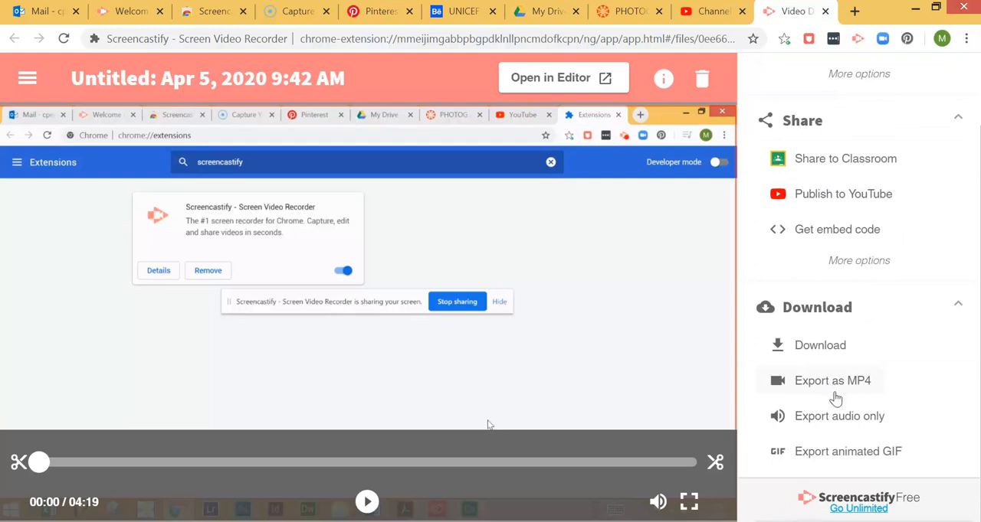
mouse_move(836, 389)
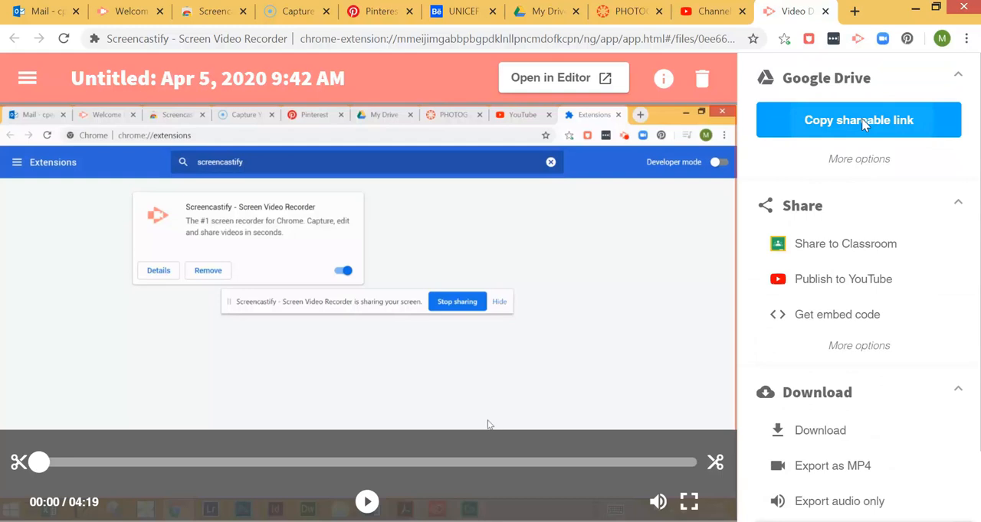
click(858, 119)
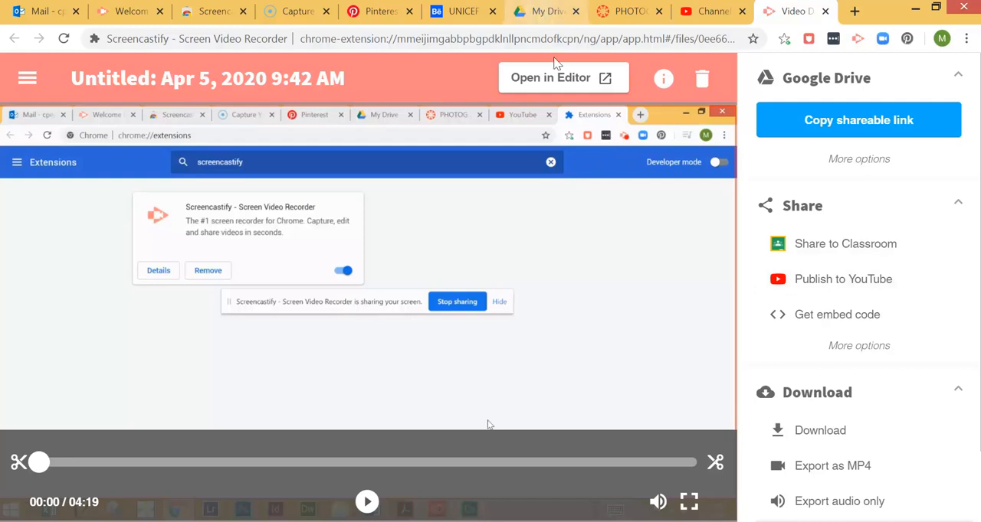
click(546, 11)
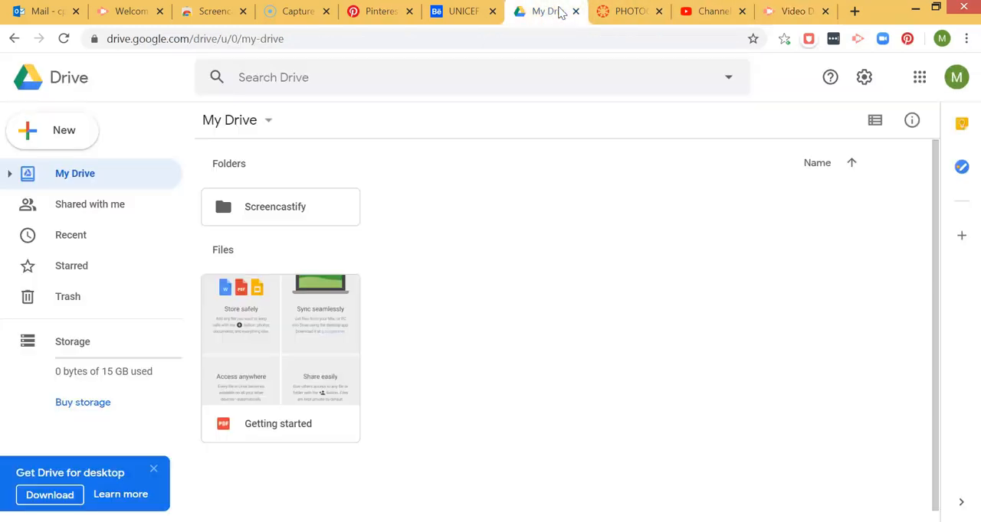
mouse_move(274, 207)
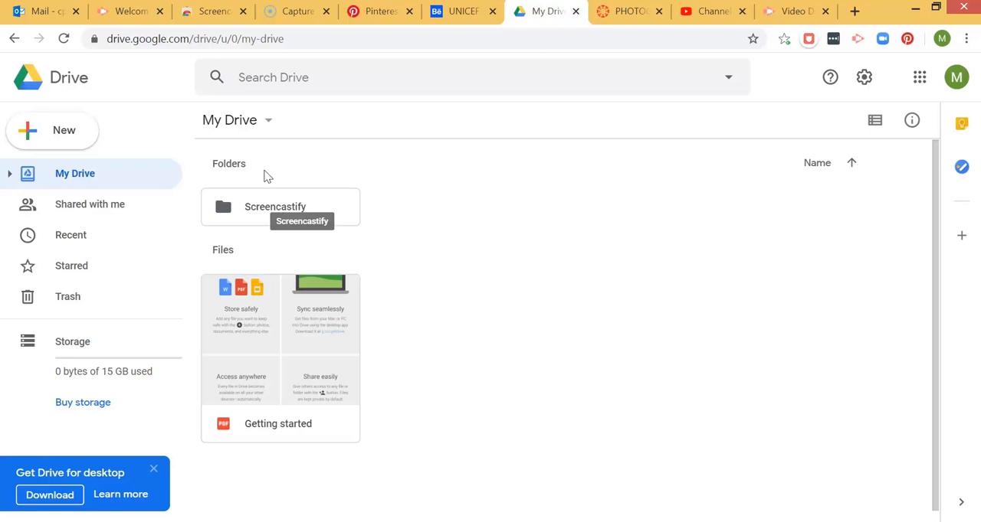
- Open the Screencastify folder holding the saved recording
click(280, 207)
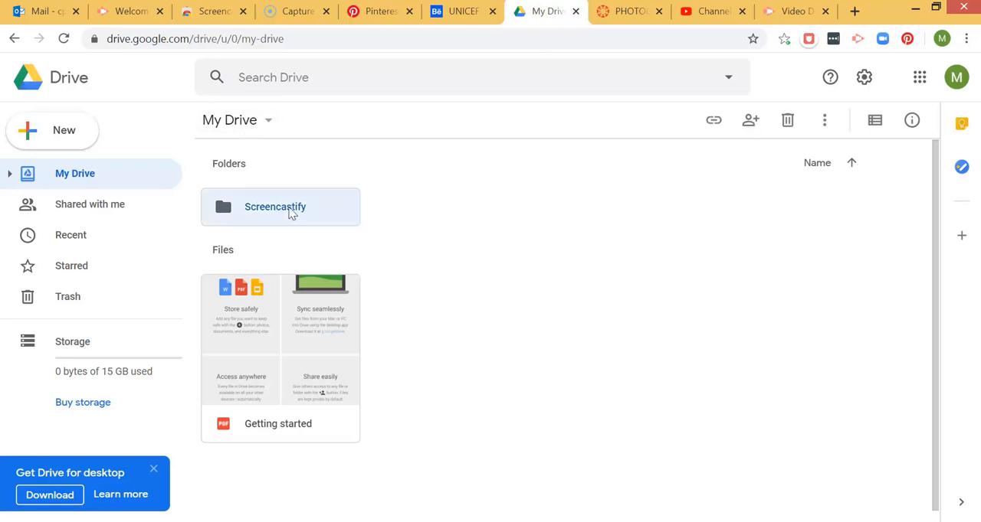
double_click(280, 207)
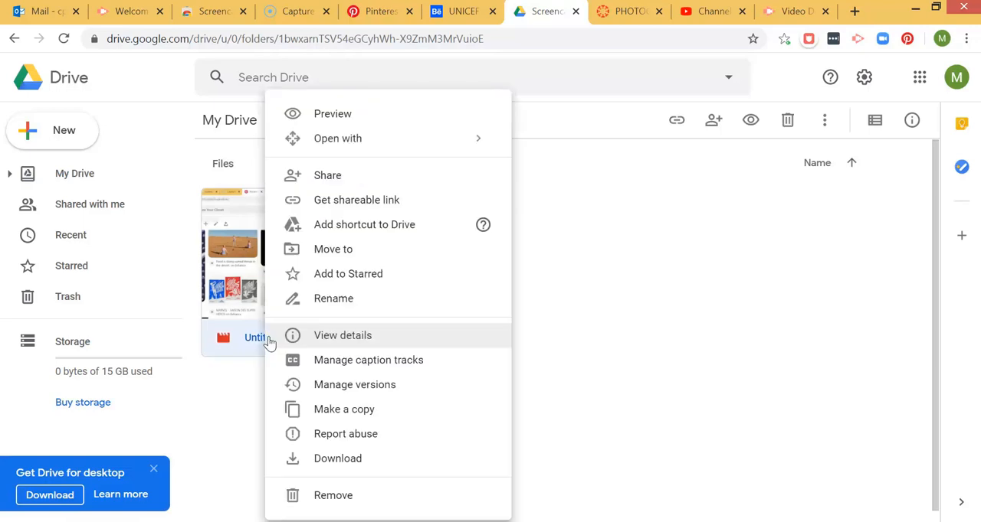
- Rename the date-stamped recording to PinterestBoard.webm
click(334, 299)
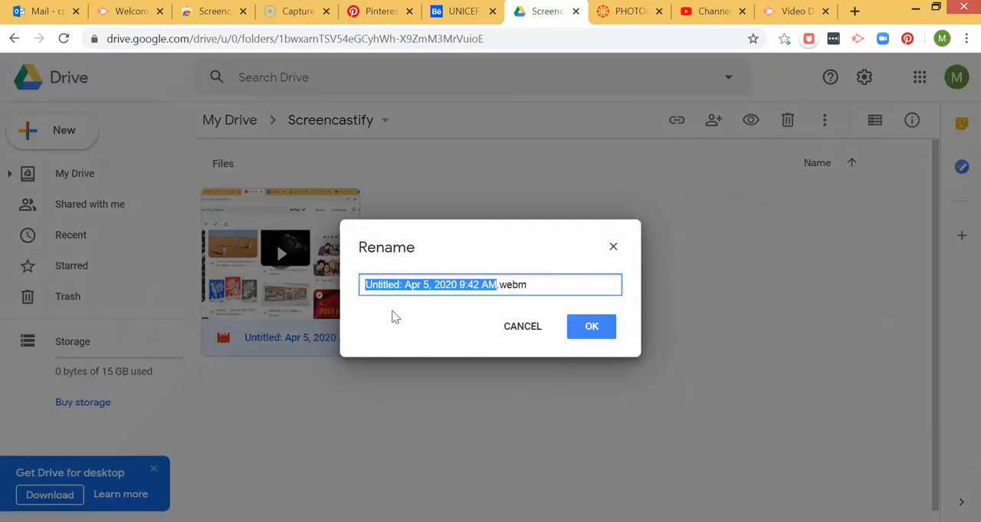
text(P.webm)
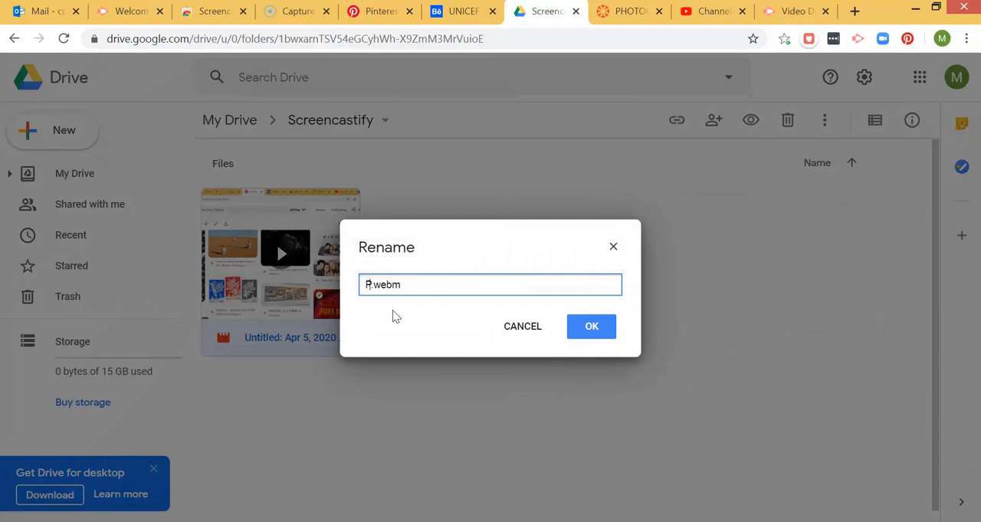
text(interestBoard)
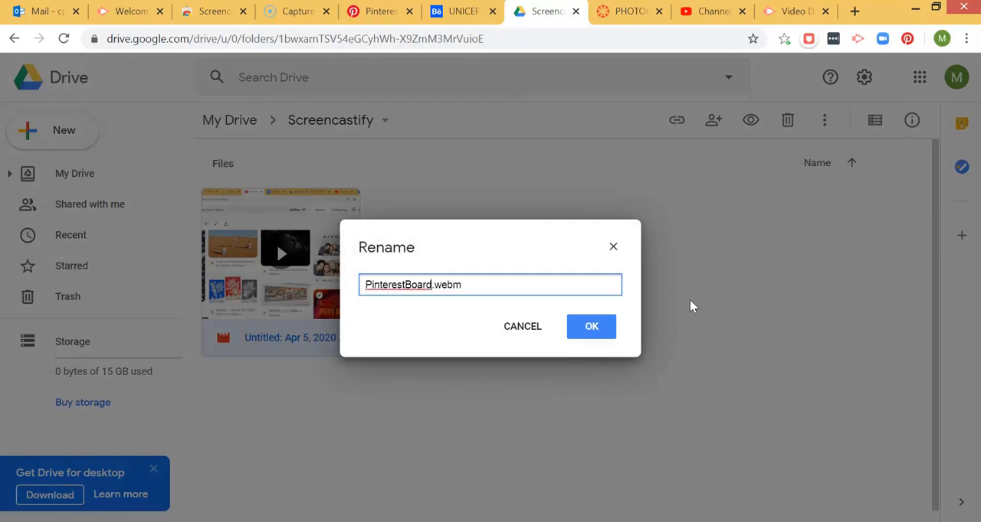
click(591, 325)
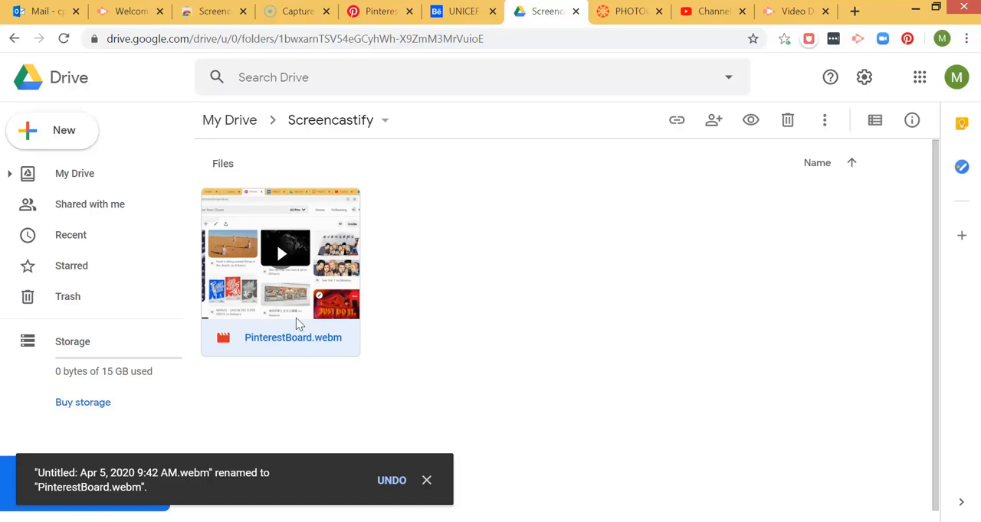
mouse_move(458, 490)
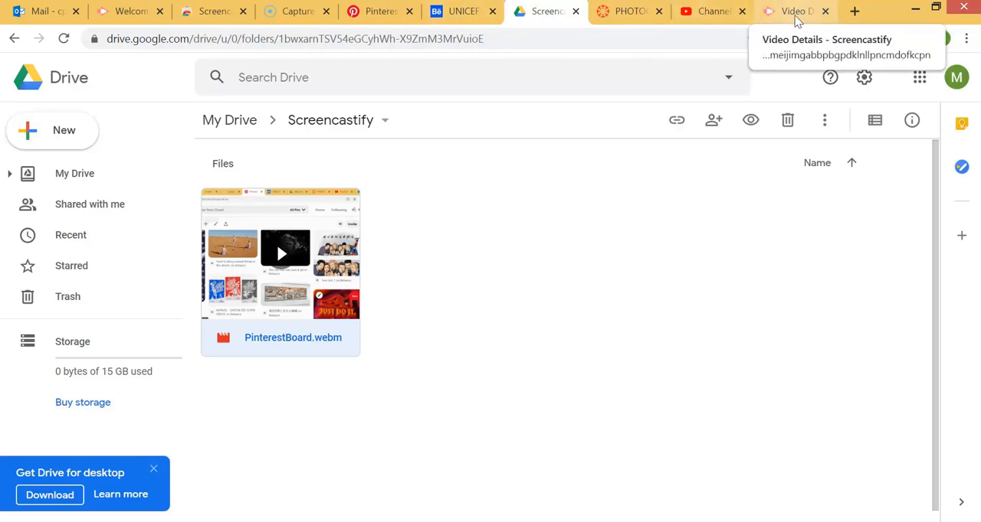
- Copy a shareable link to the Screencastify video, then switch to the PHOTOG 2 Canvas course
click(797, 11)
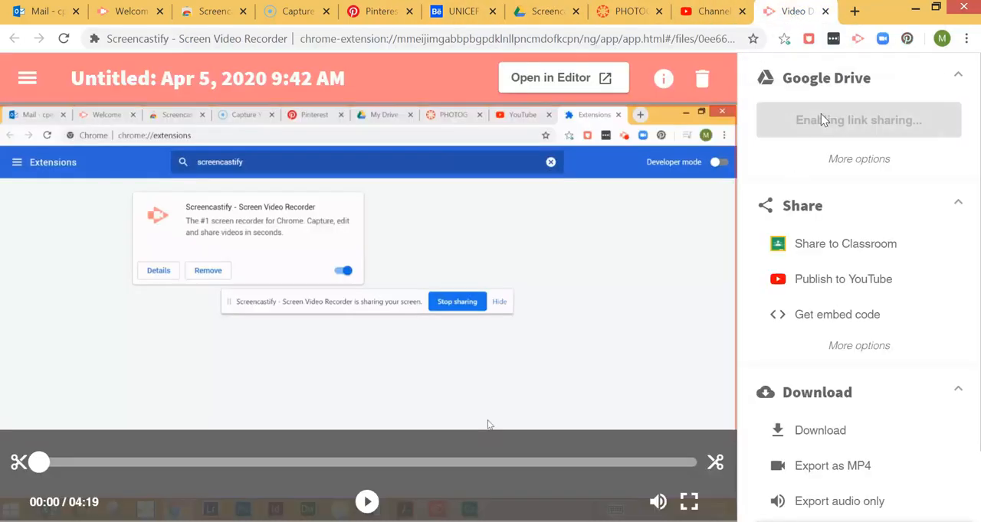
click(858, 119)
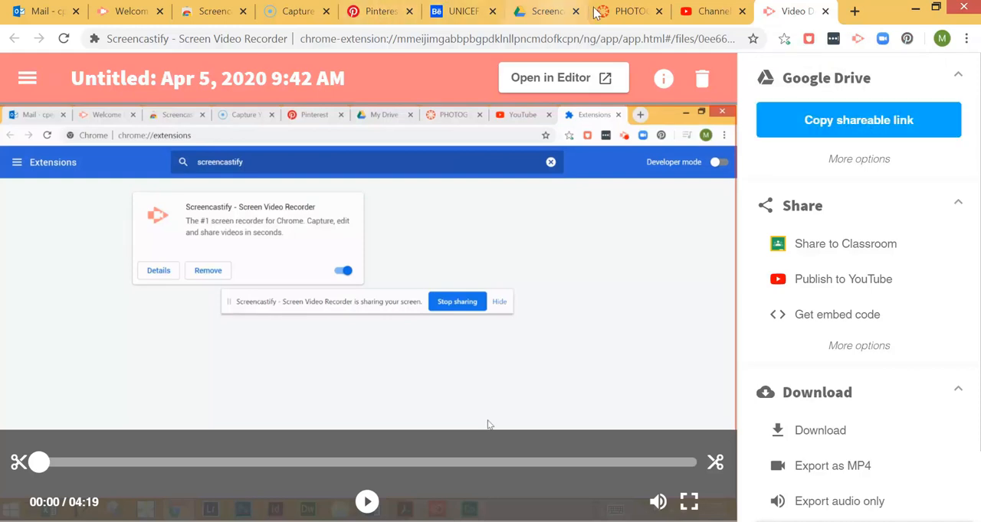
click(628, 10)
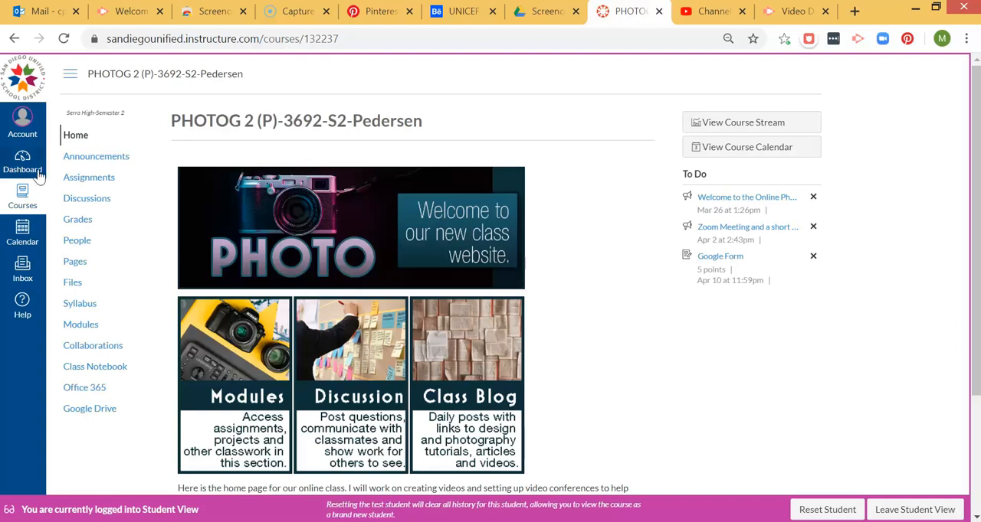
mouse_move(236, 193)
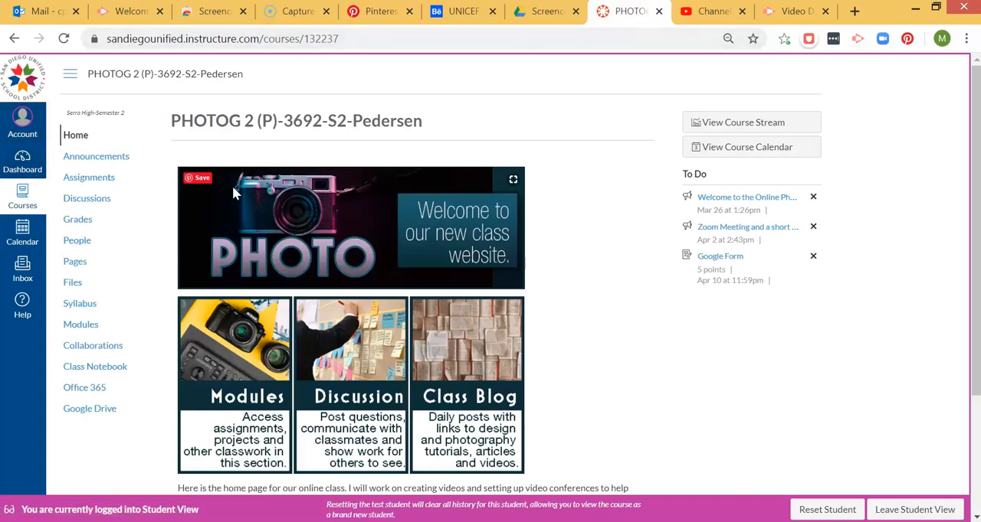
mouse_move(368, 212)
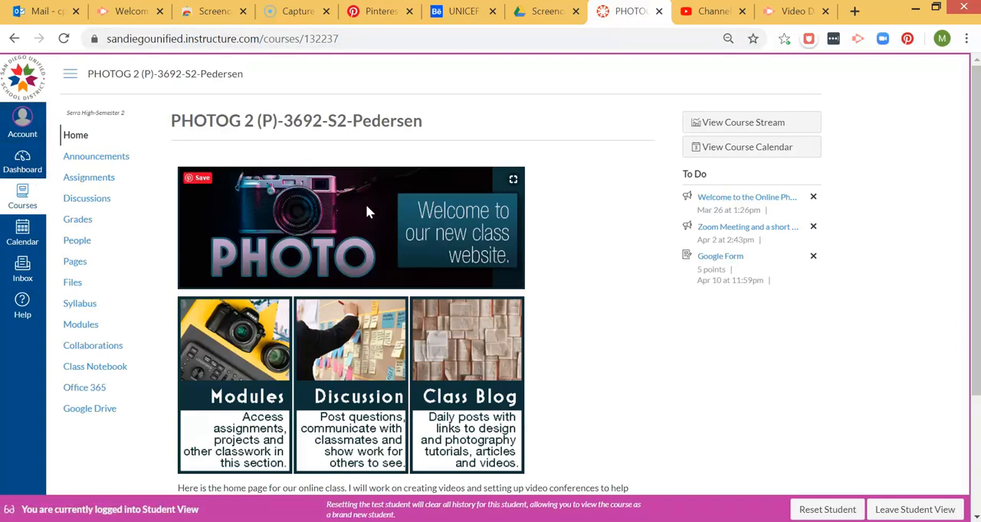
mouse_move(236, 222)
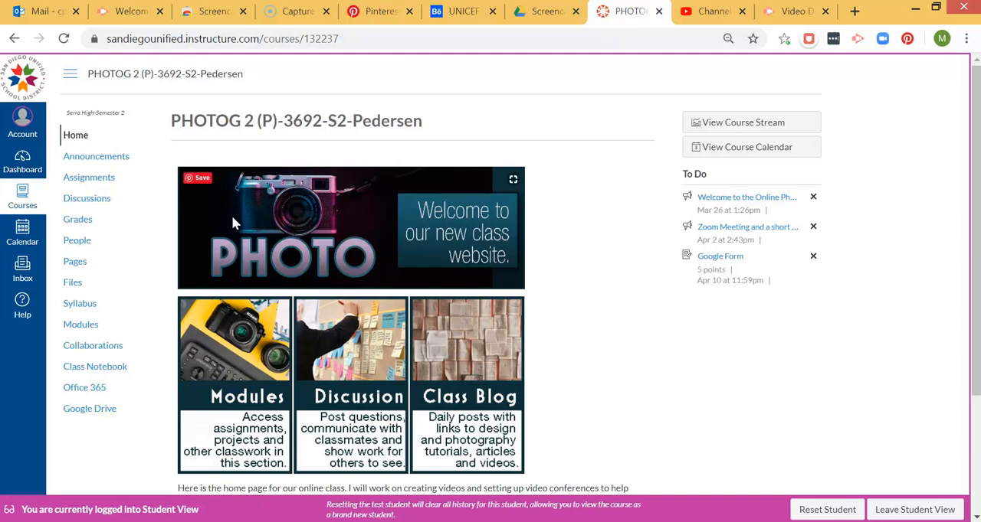
mouse_move(86, 198)
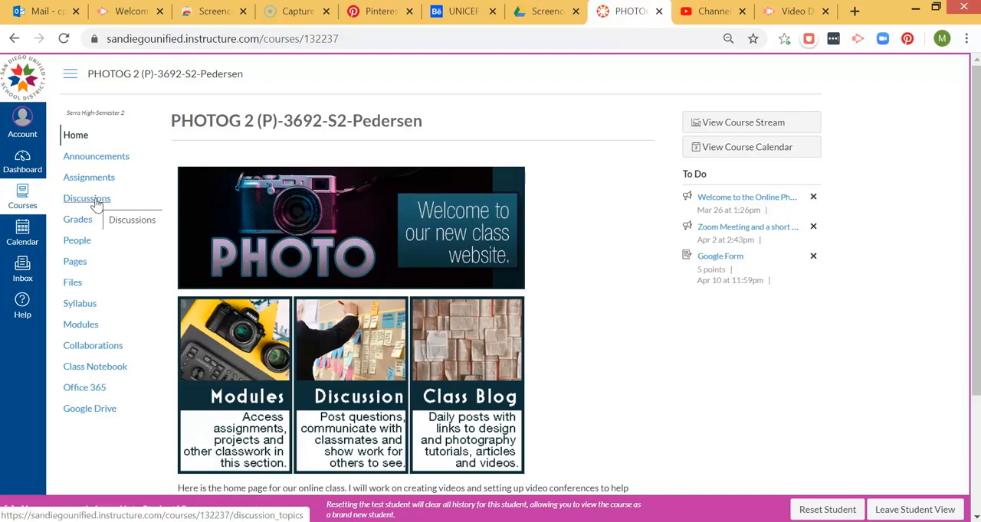
- Go to the course Discussions and open the CHALLENGES topic
click(86, 200)
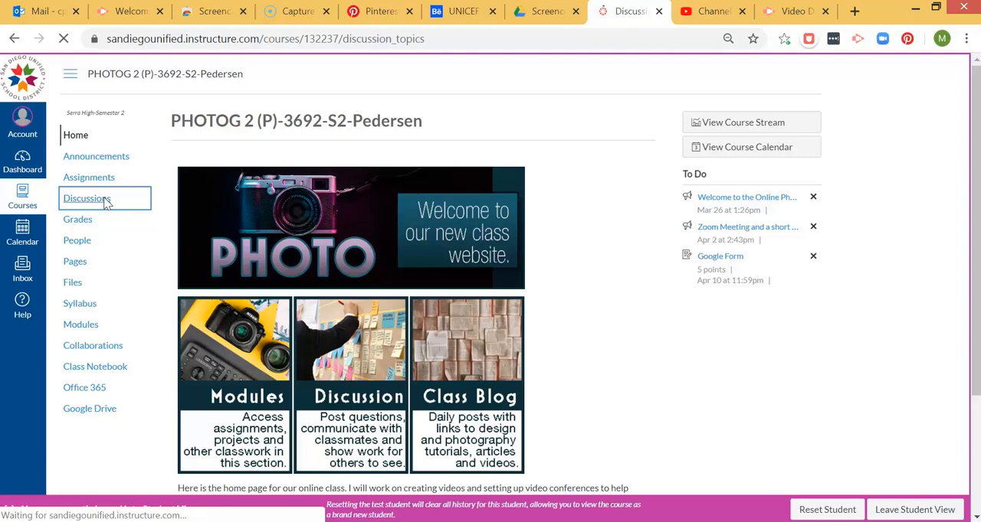
click(86, 199)
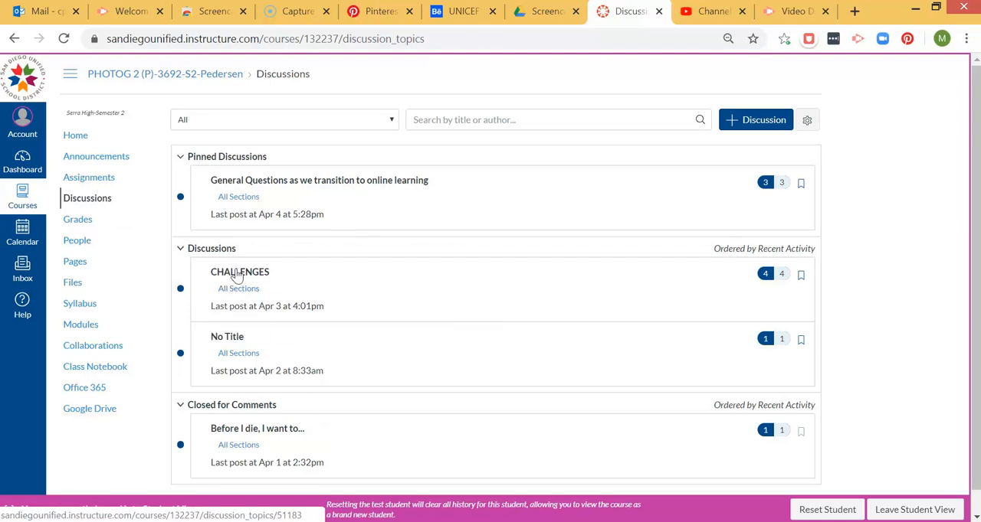
click(239, 273)
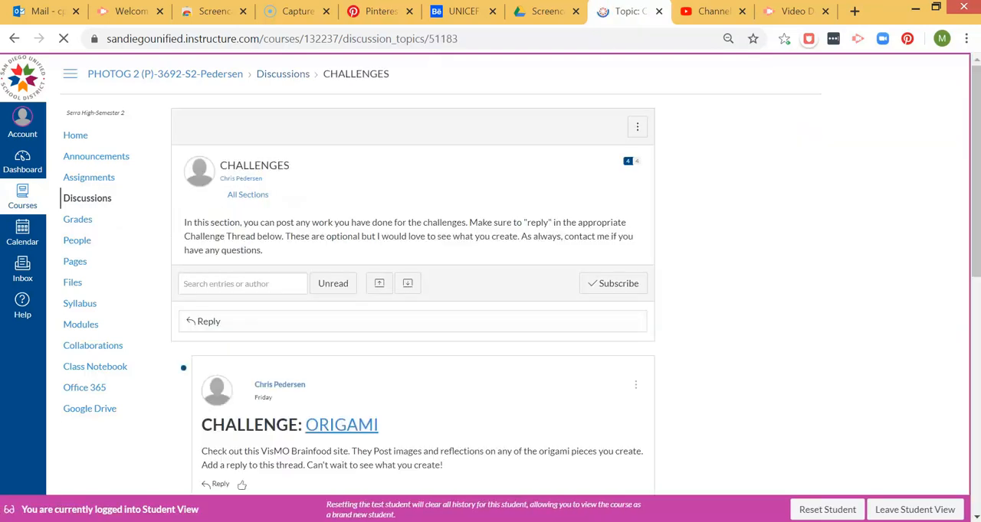
- Start a reply under the Pinterest Behance Board and Screencast challenge post
scroll(down, 3)
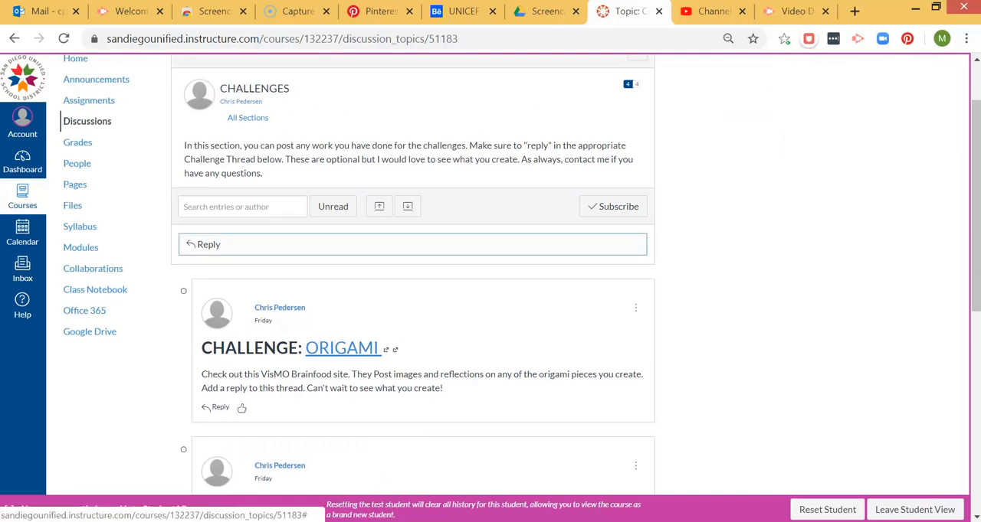
scroll(down, 3)
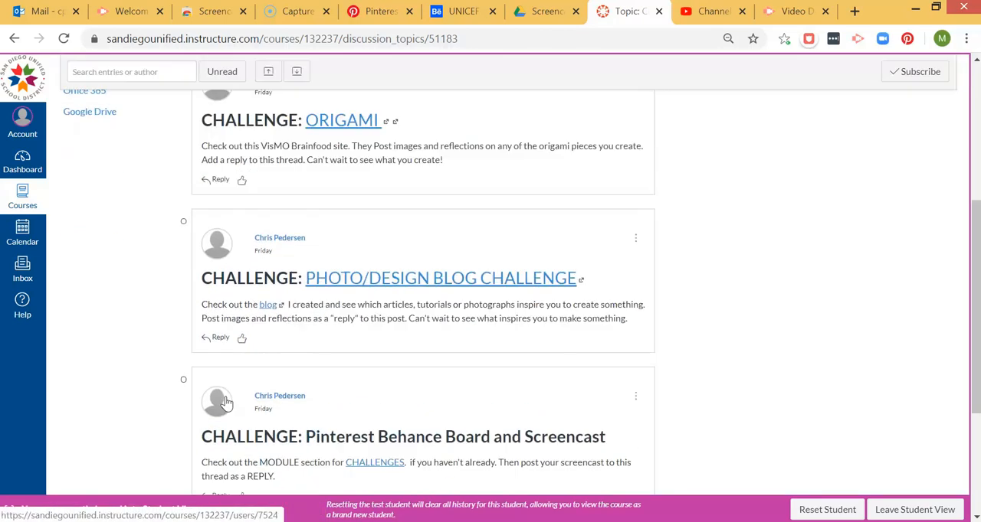
scroll(down, 3)
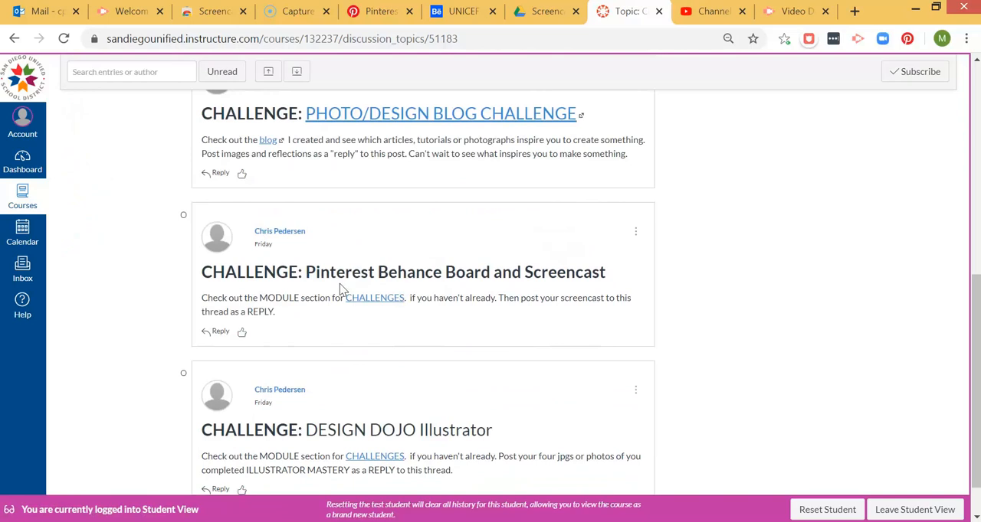
mouse_move(351, 313)
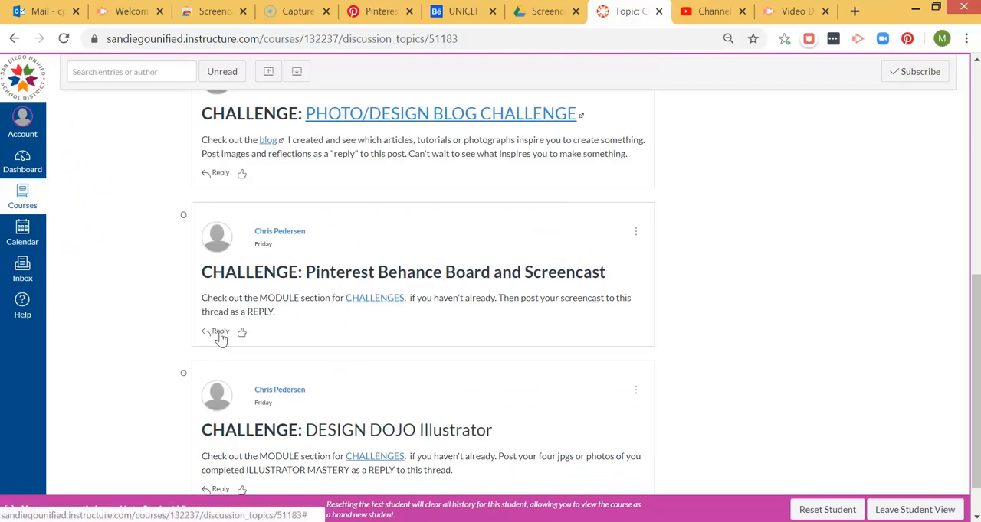
click(220, 331)
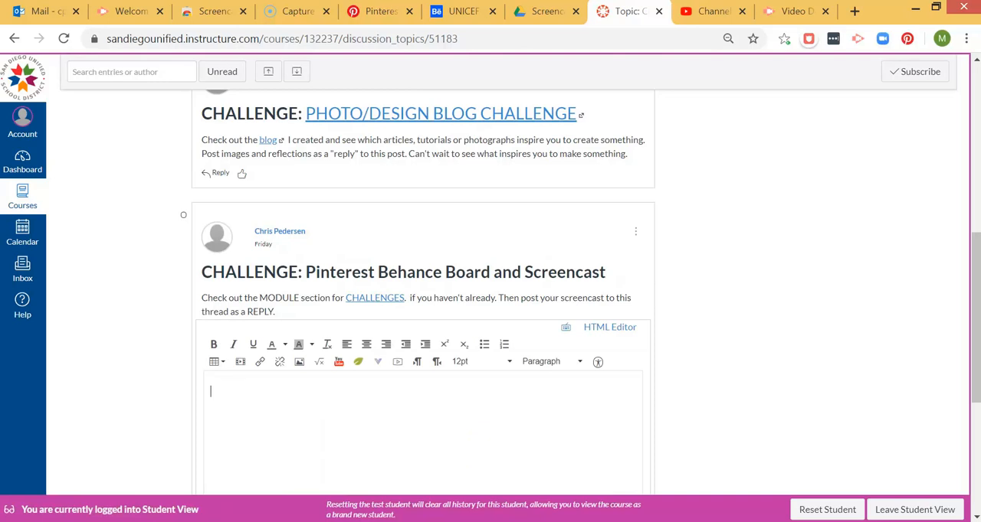
- Write 'Here is my Screencast' and link the word Screencast to the Drive video URL
text(Here is my Sc)
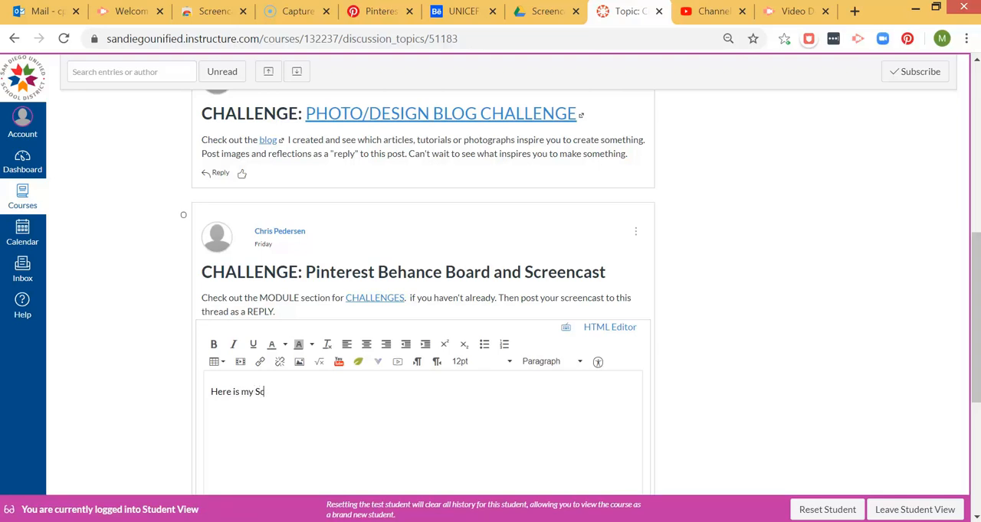
text(reencast)
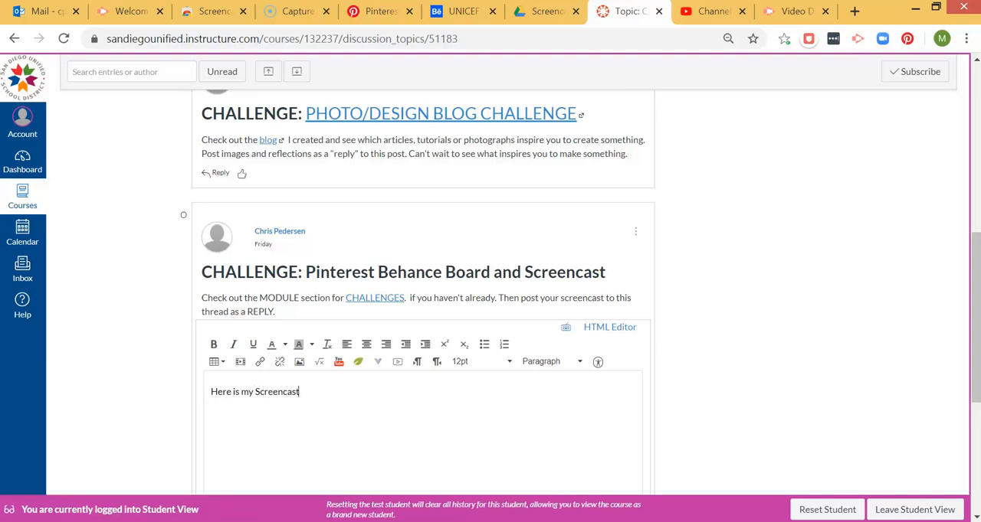
double_click(276, 392)
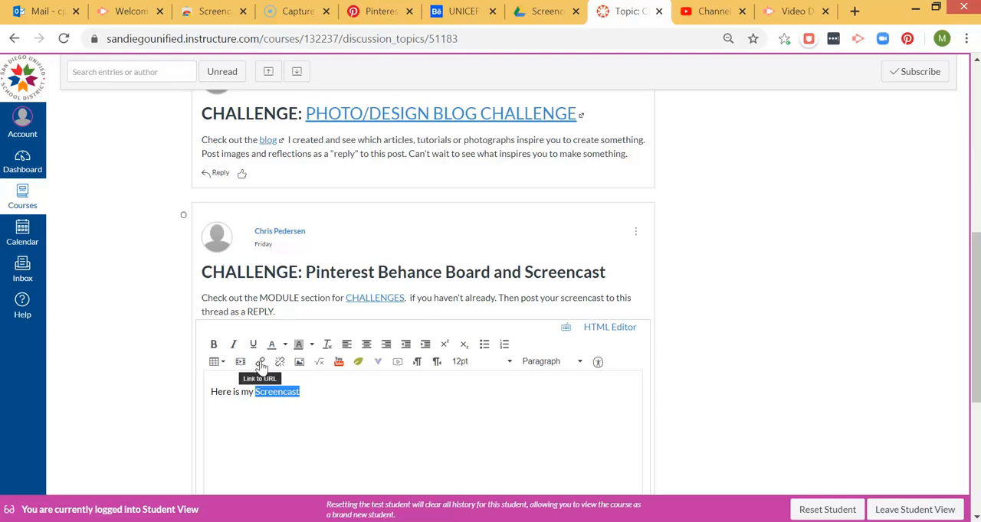
click(261, 362)
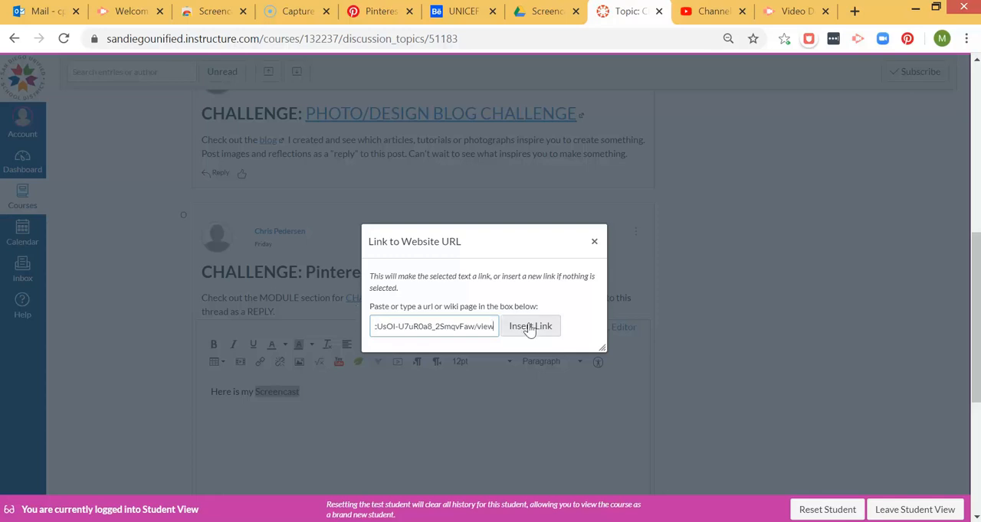
click(530, 325)
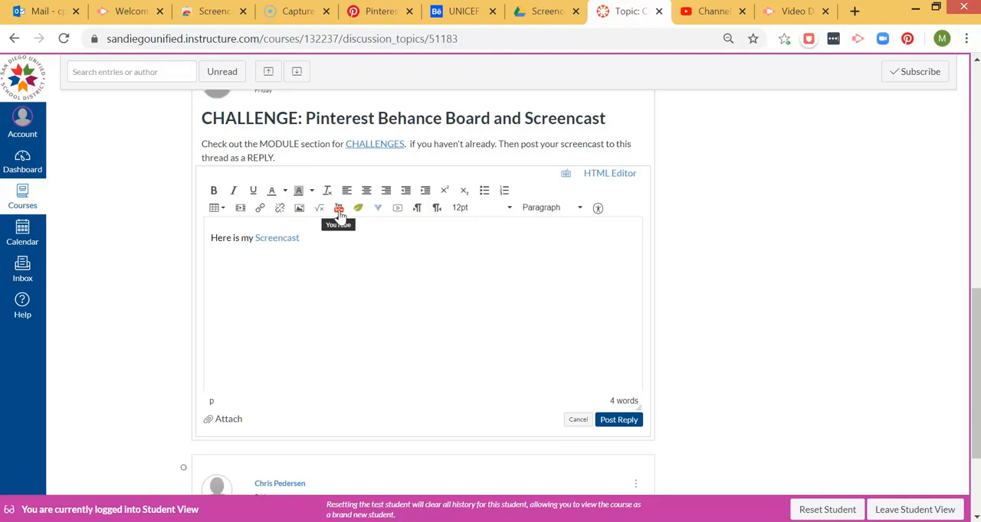
click(338, 209)
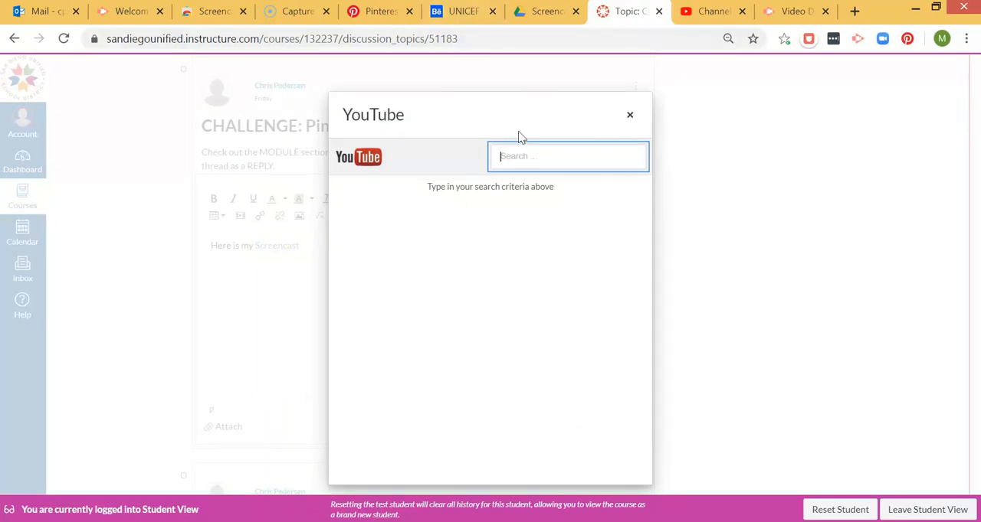
mouse_move(535, 114)
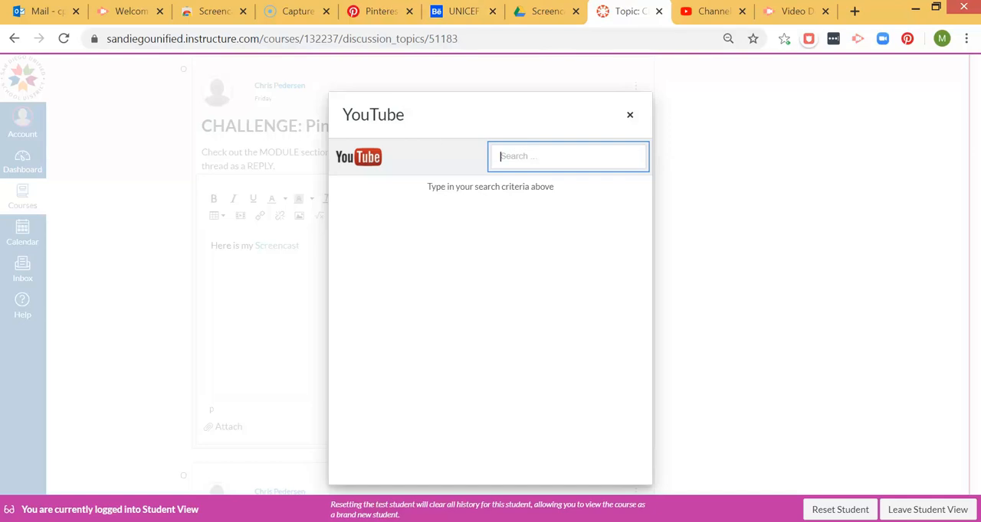
mouse_move(377, 132)
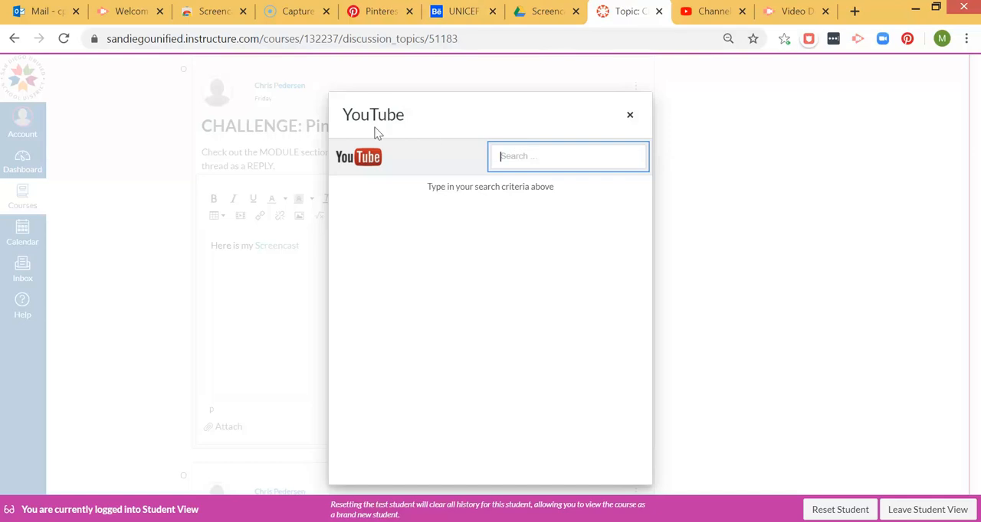
click(630, 114)
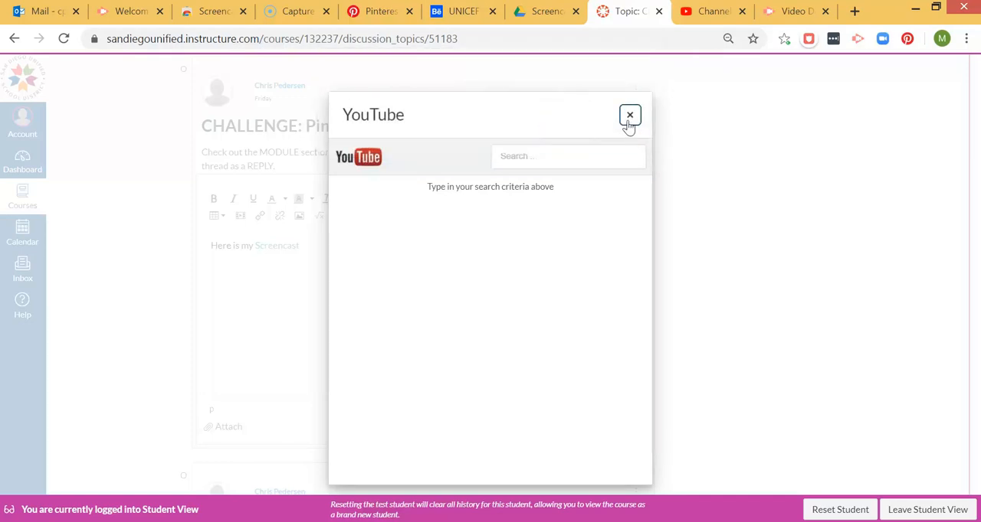
click(629, 115)
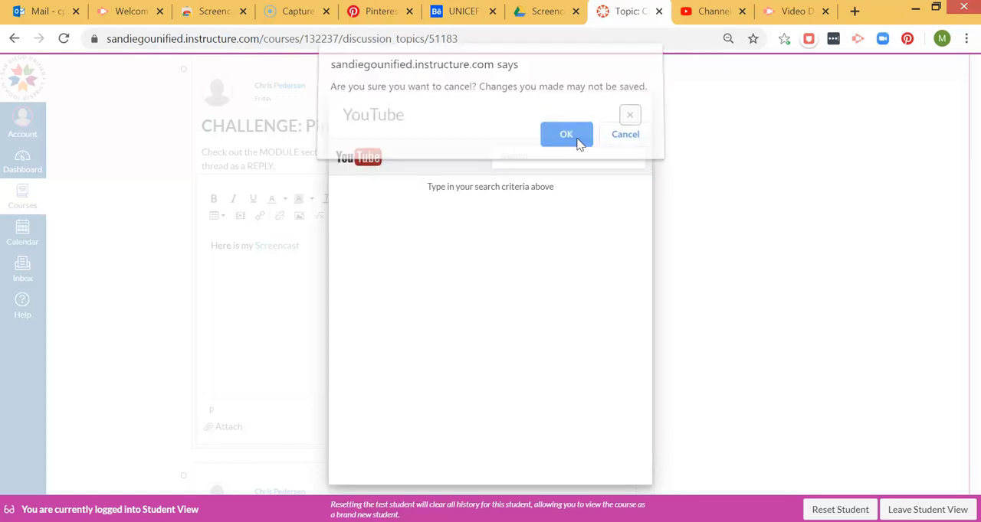
click(565, 134)
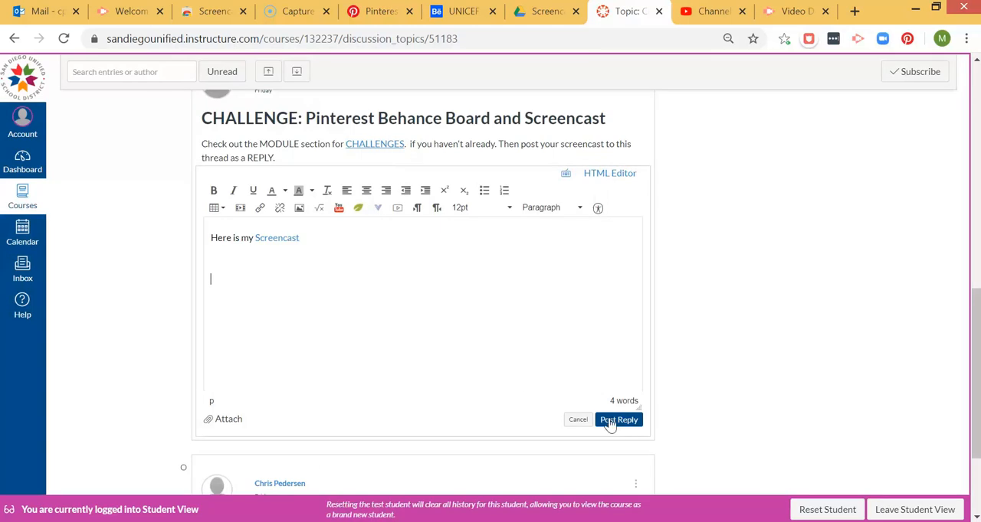
- Post the reply to the thread and follow its Screencast link to the Drive video
click(619, 420)
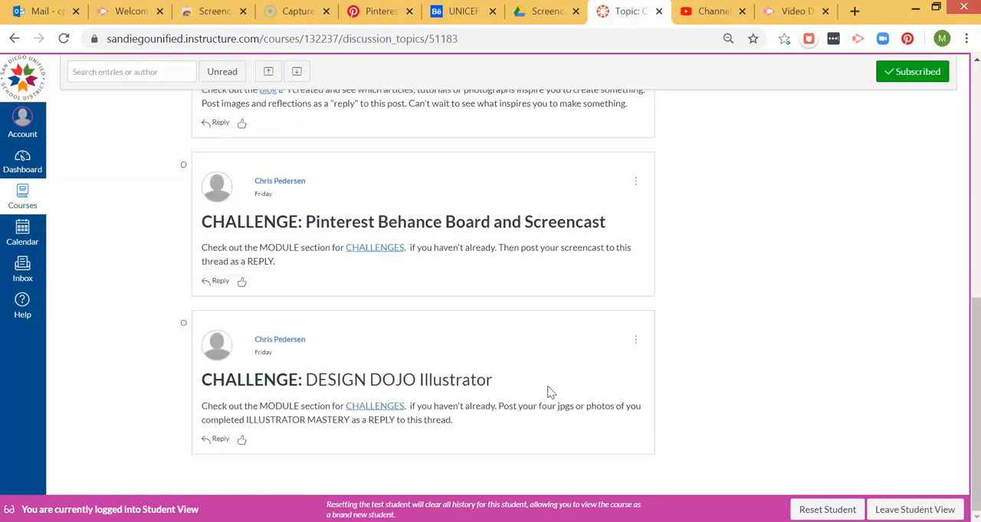
scroll(down, 3)
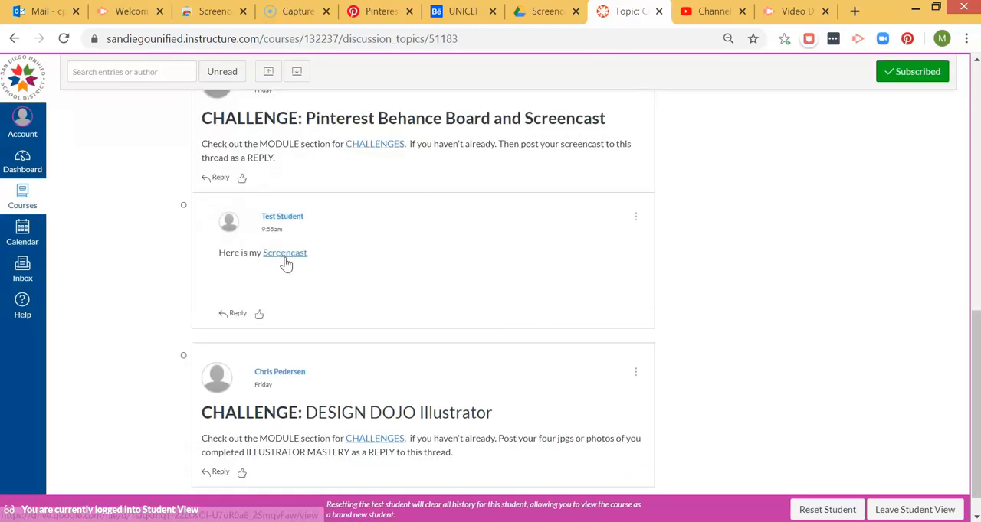
click(285, 253)
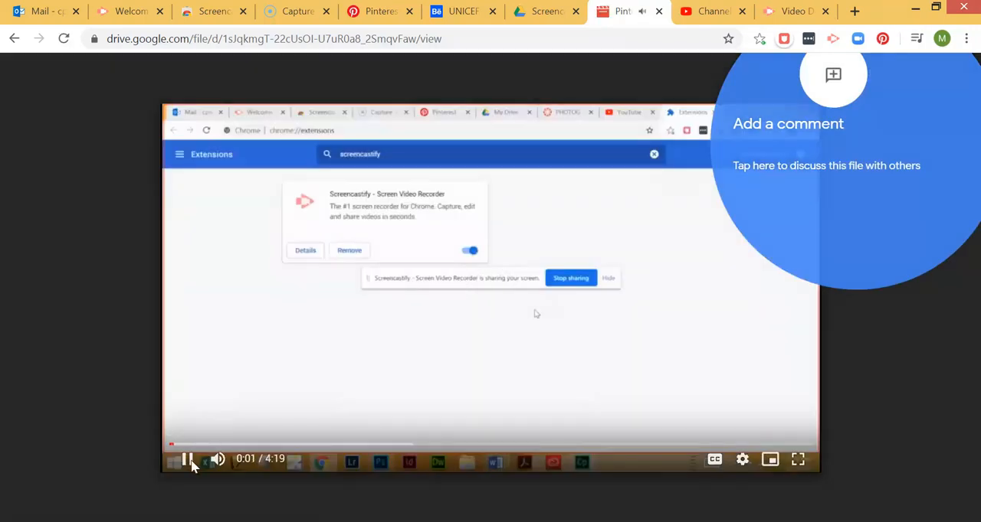
- Pause the playing screencast and return to the Screencastify folder listing PinterestBoard.webm
click(187, 459)
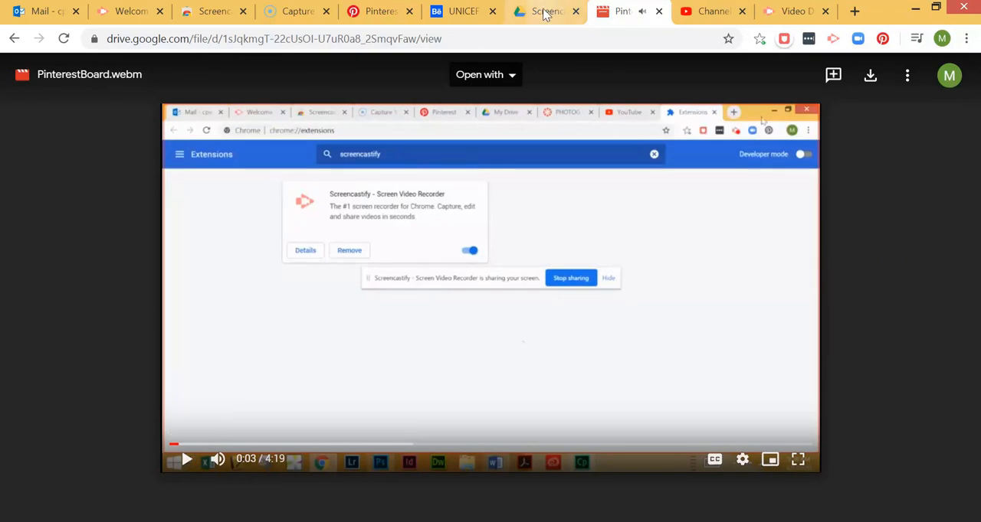
click(544, 11)
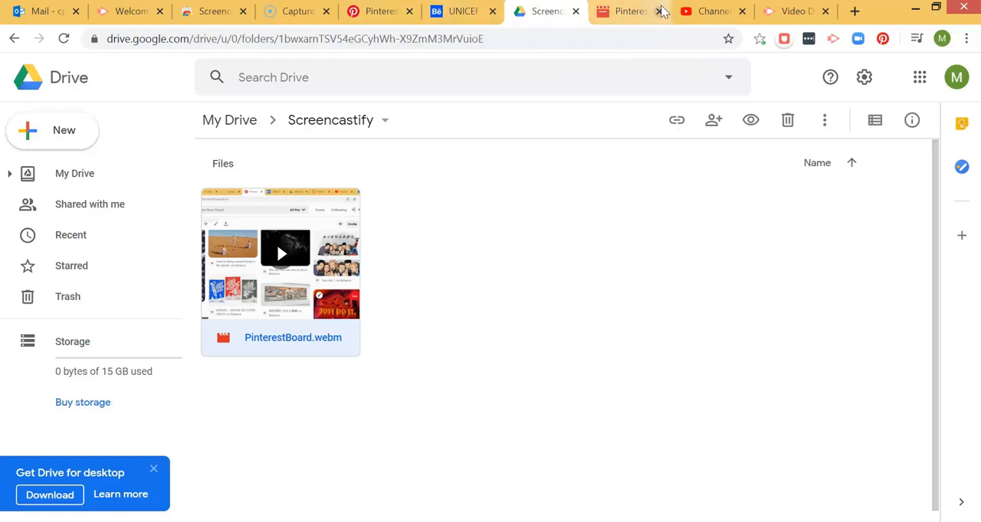
mouse_move(708, 10)
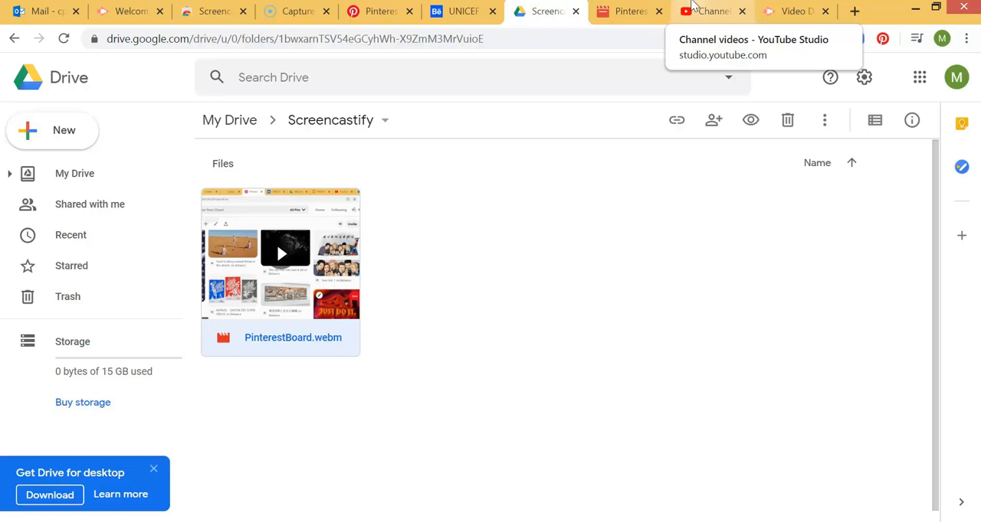
mouse_move(744, 152)
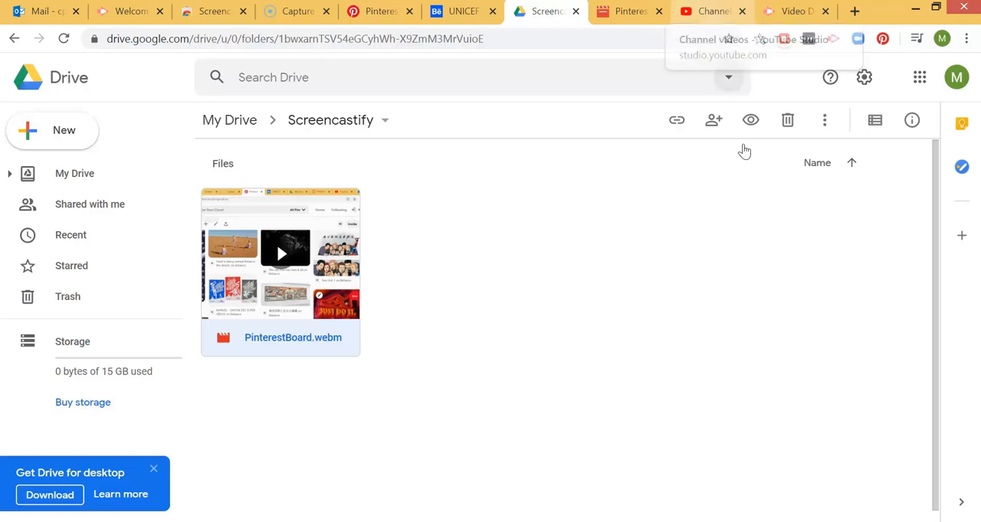